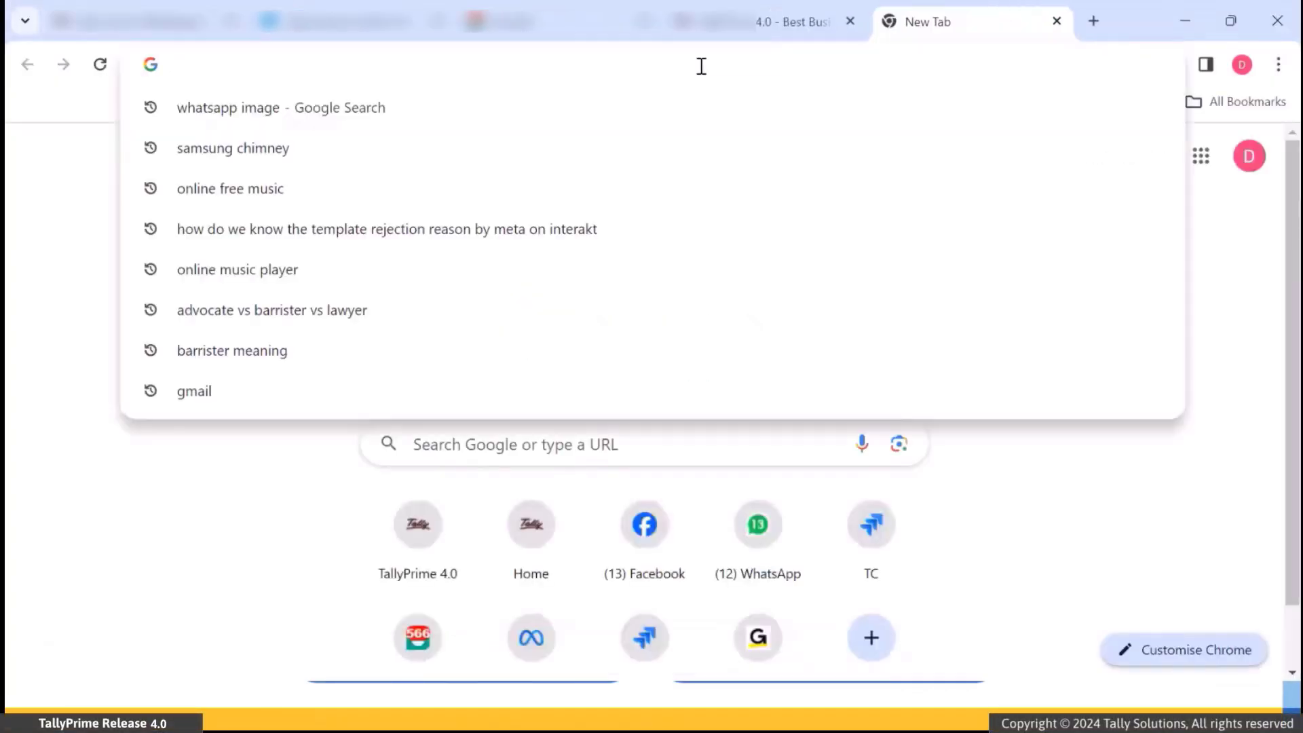
# Step: Go to facebook.com and log in to reach the home news feed
pyautogui.write('facebook.com')
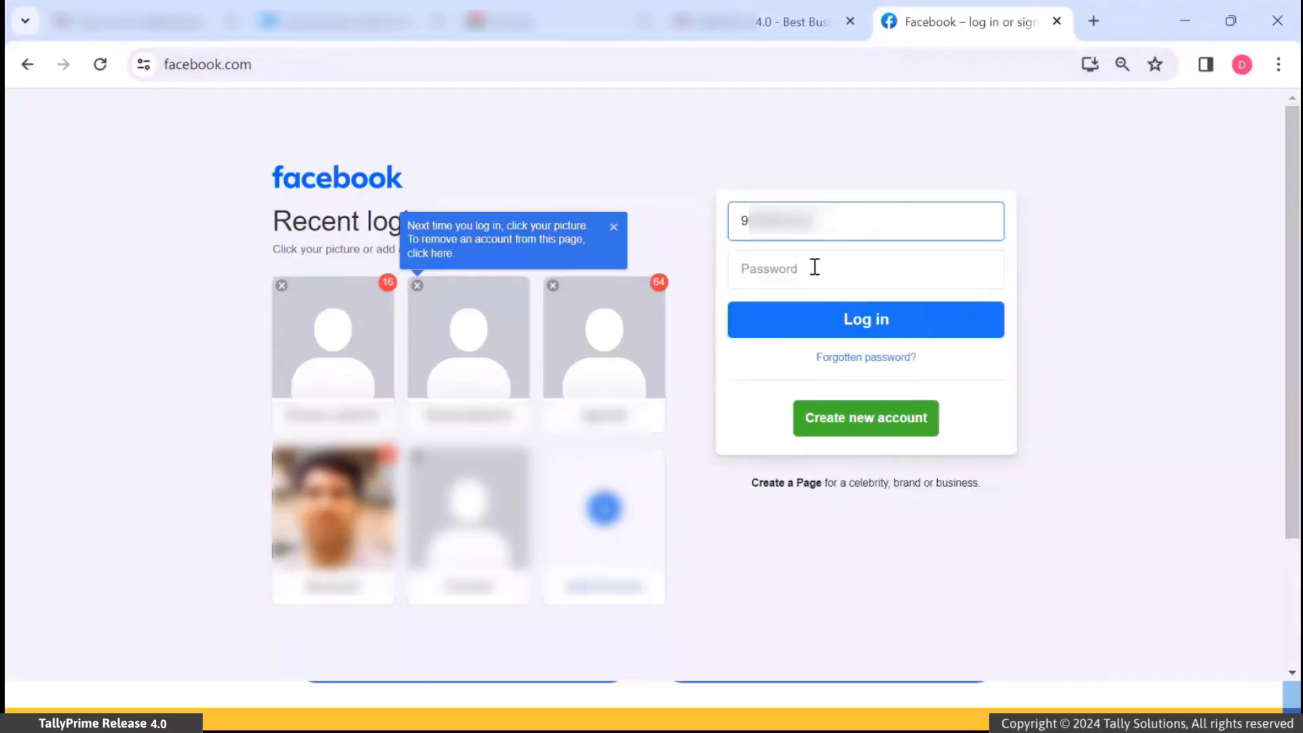
pyautogui.click(865, 319)
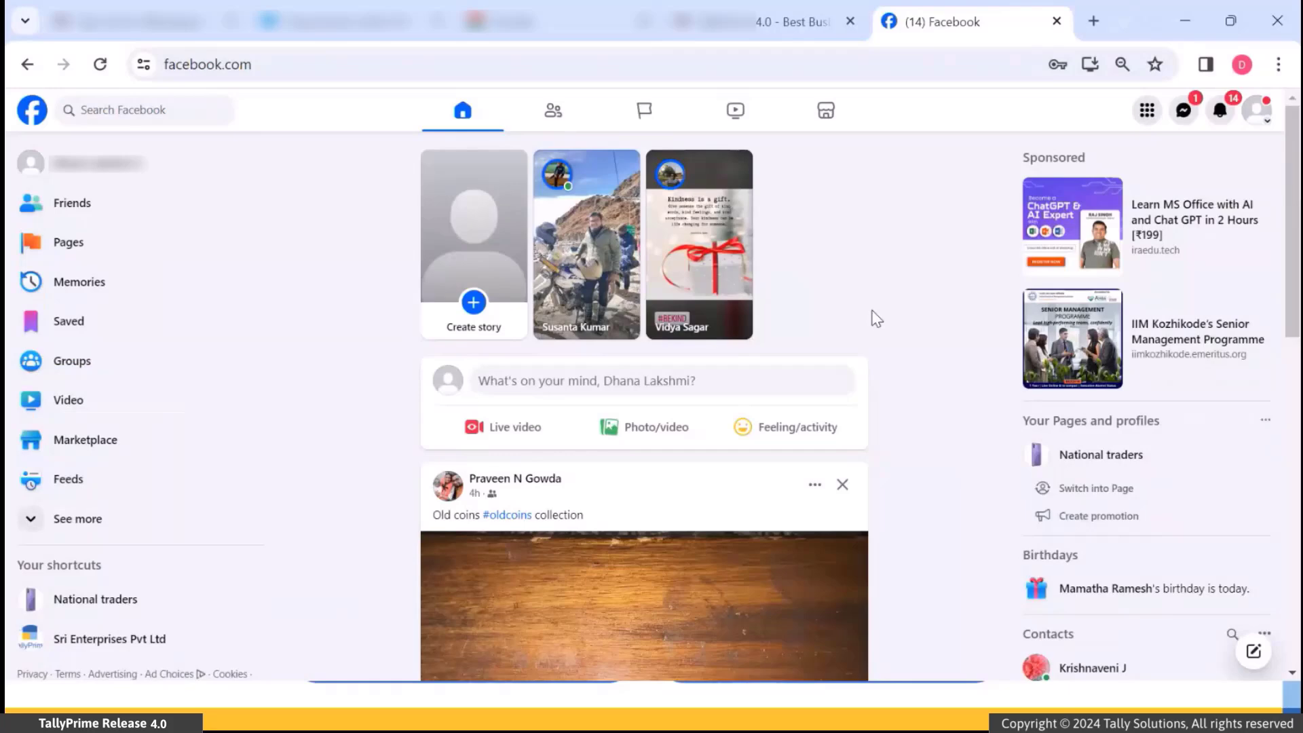
# Step: Go to Pages in the sidebar and start a new Page
pyautogui.click(644, 110)
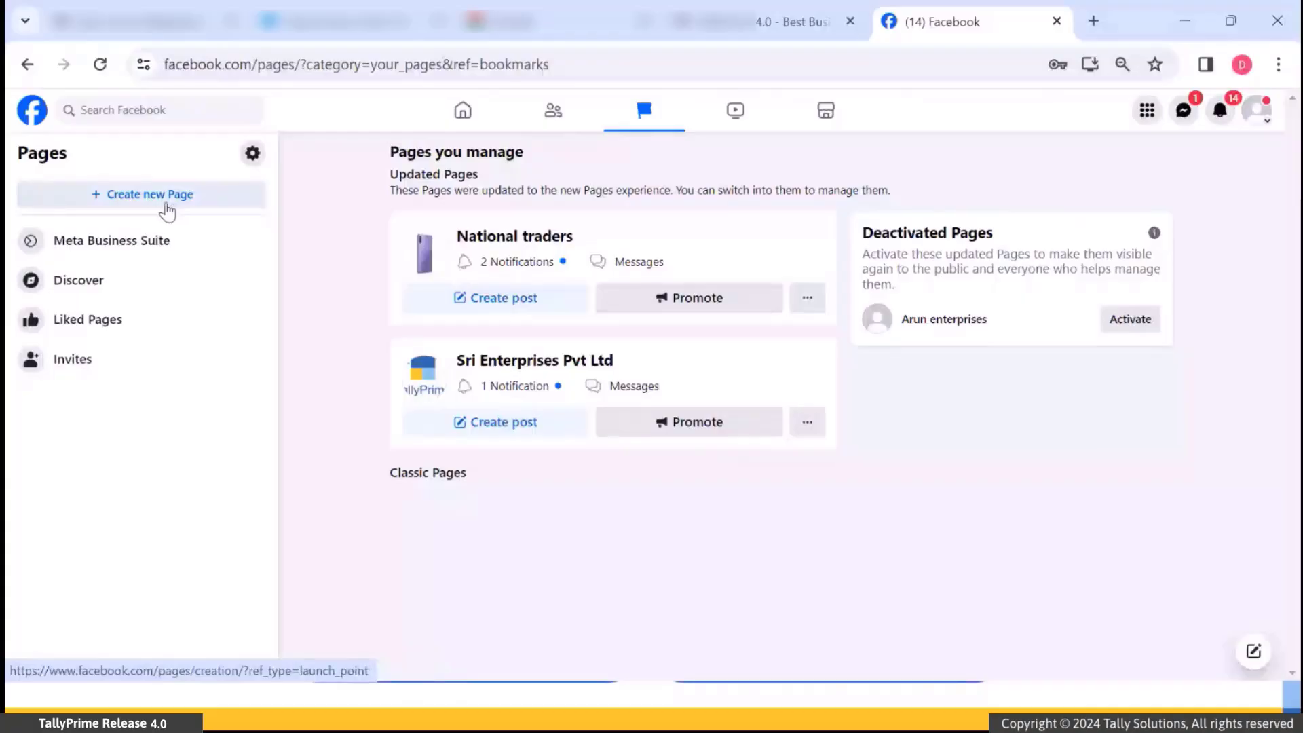
pyautogui.click(151, 194)
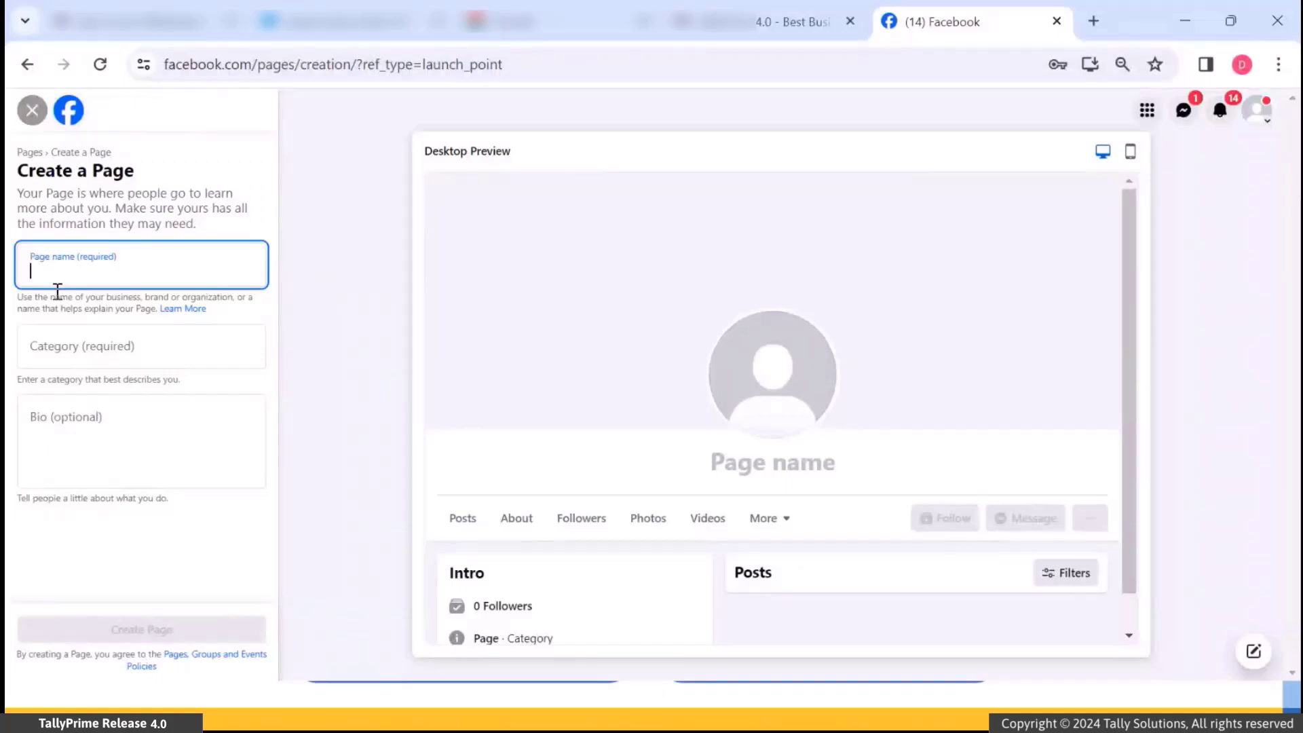
# Step: Create 'Shakti Mobile dealers' as a Mobile Phone Shop with a Samsung distributor bio
pyautogui.write('Shakti Mobile dealers')
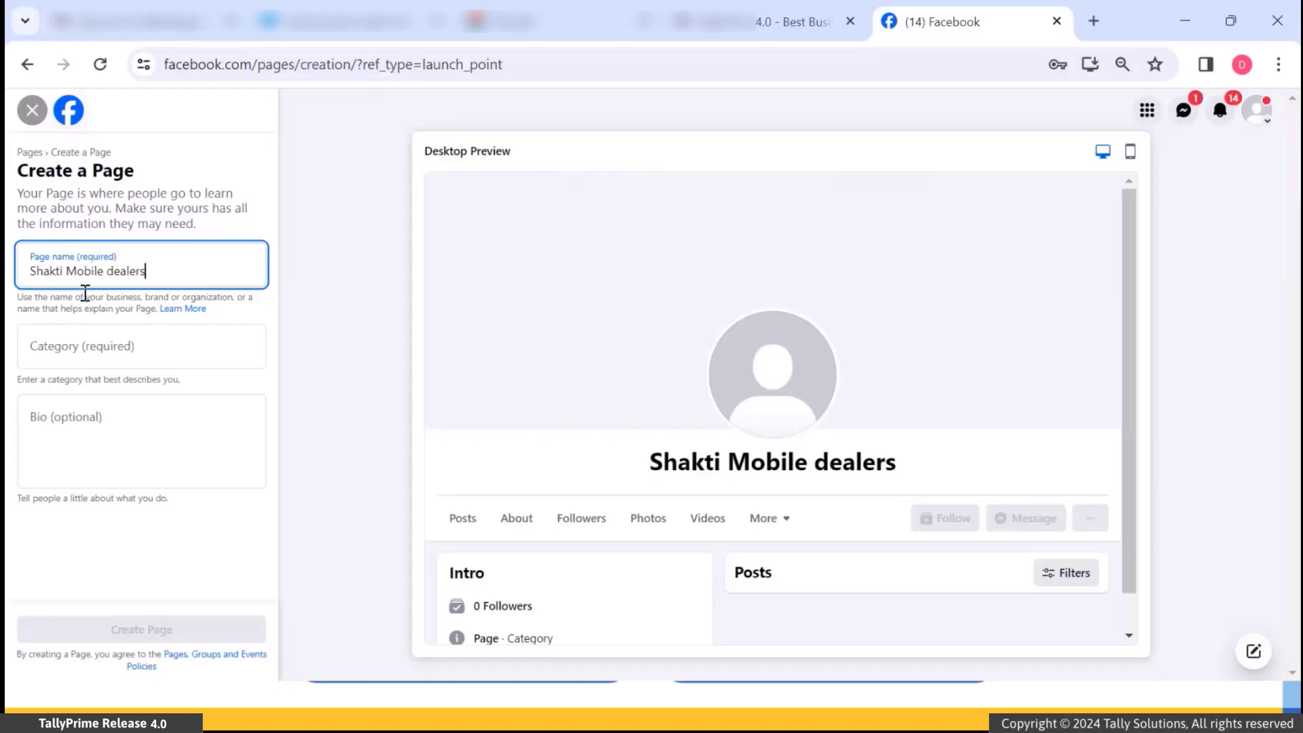
pyautogui.write('mobil')
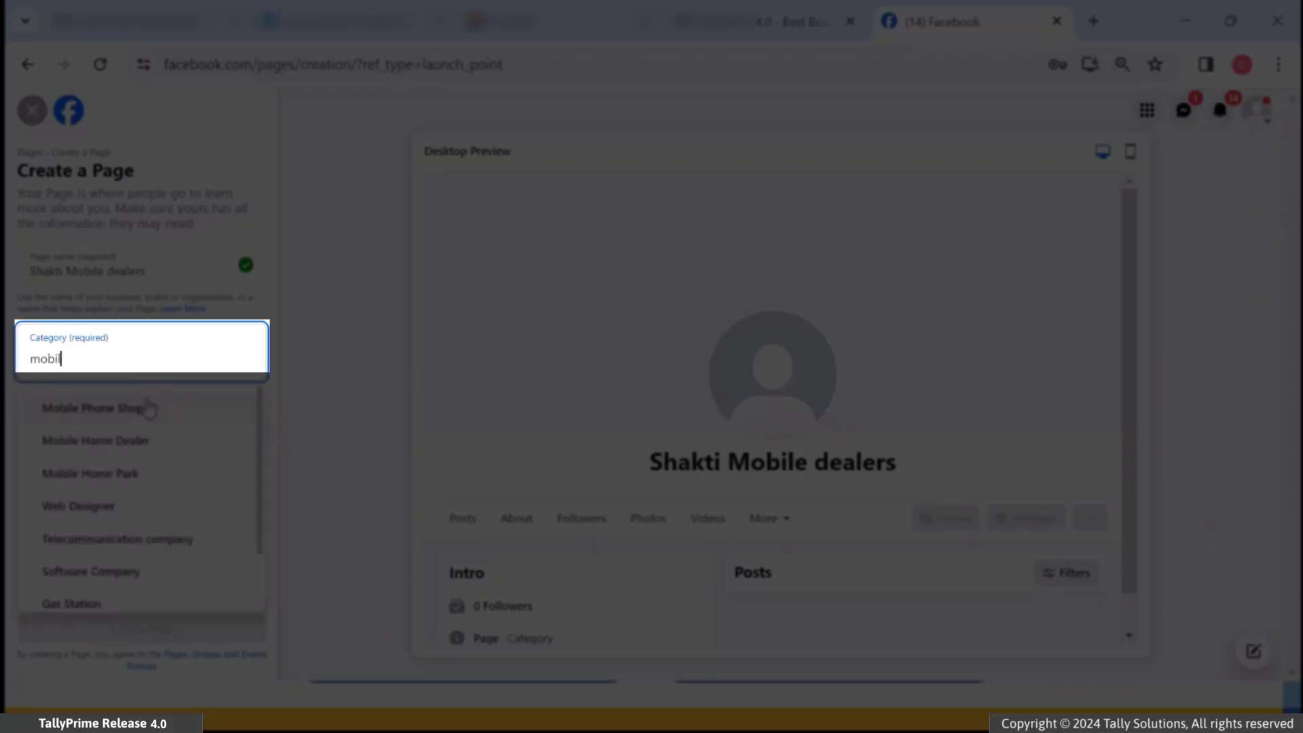
pyautogui.click(93, 408)
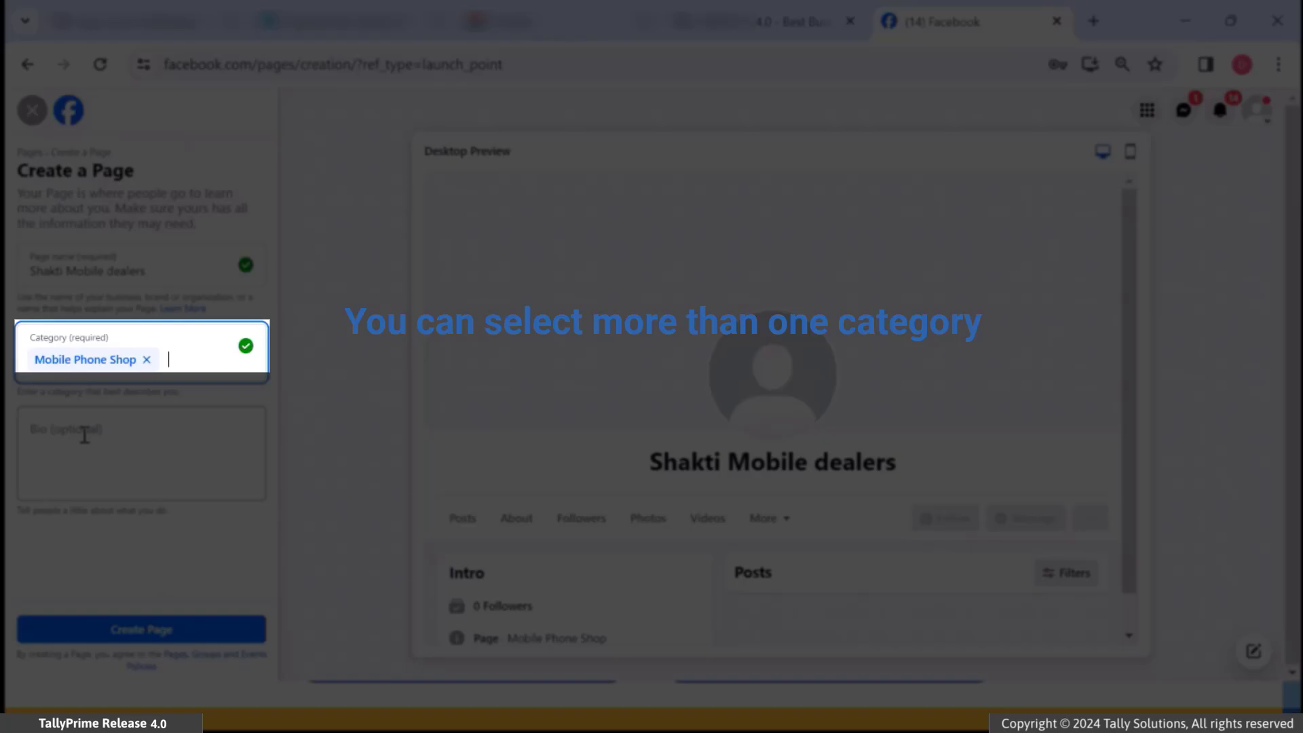
pyautogui.write('We are wholesale & retail mobile')
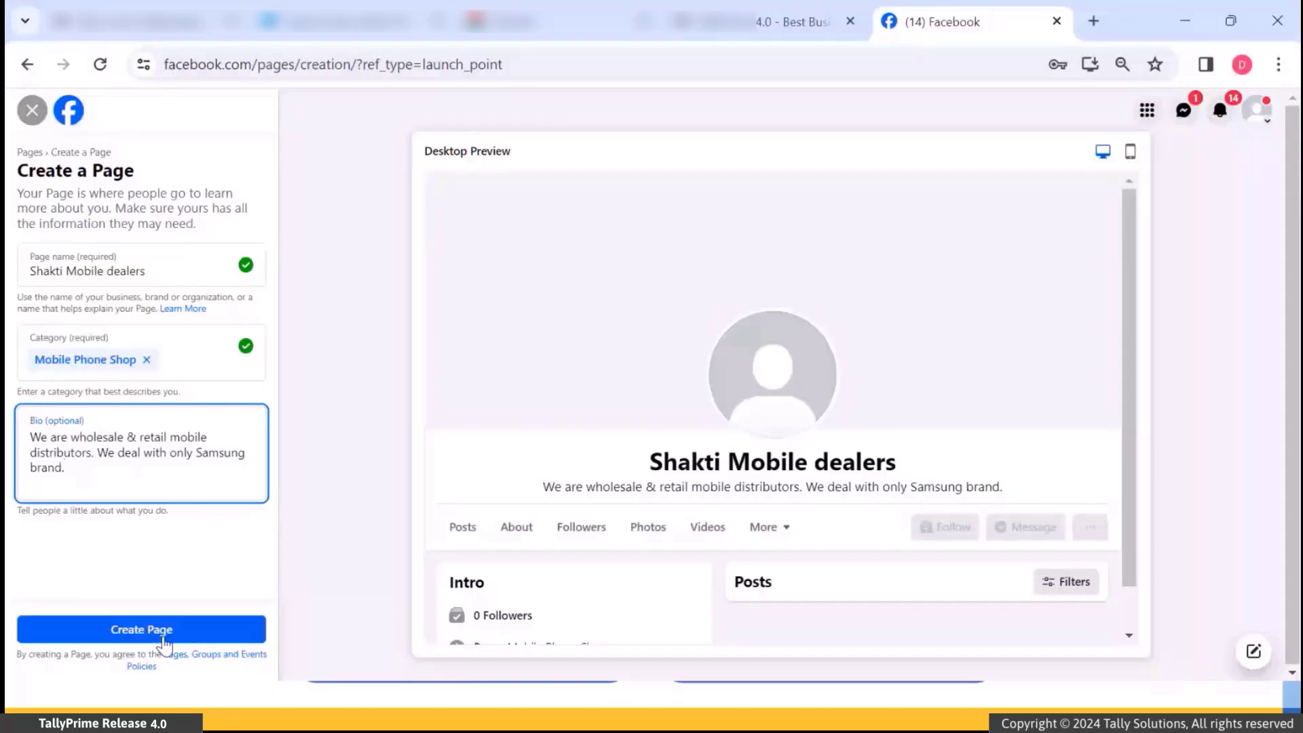
pyautogui.click(140, 630)
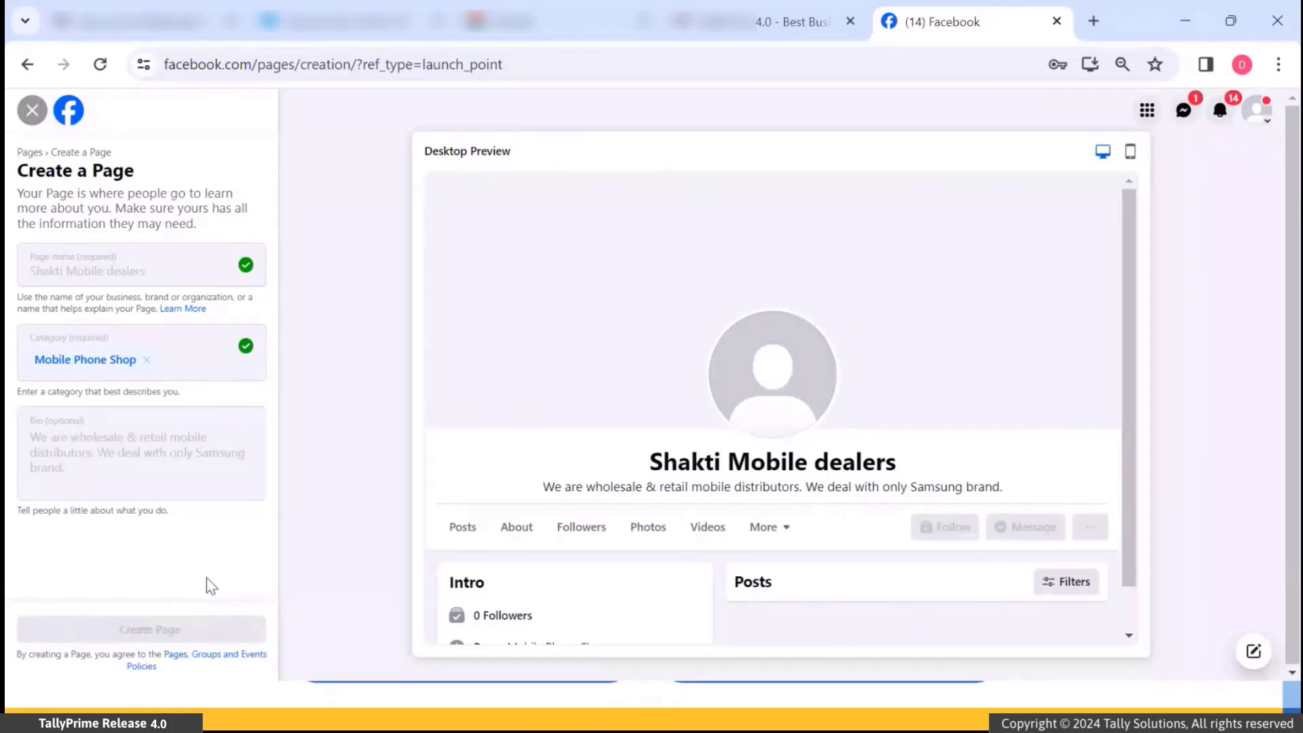
pyautogui.click(141, 630)
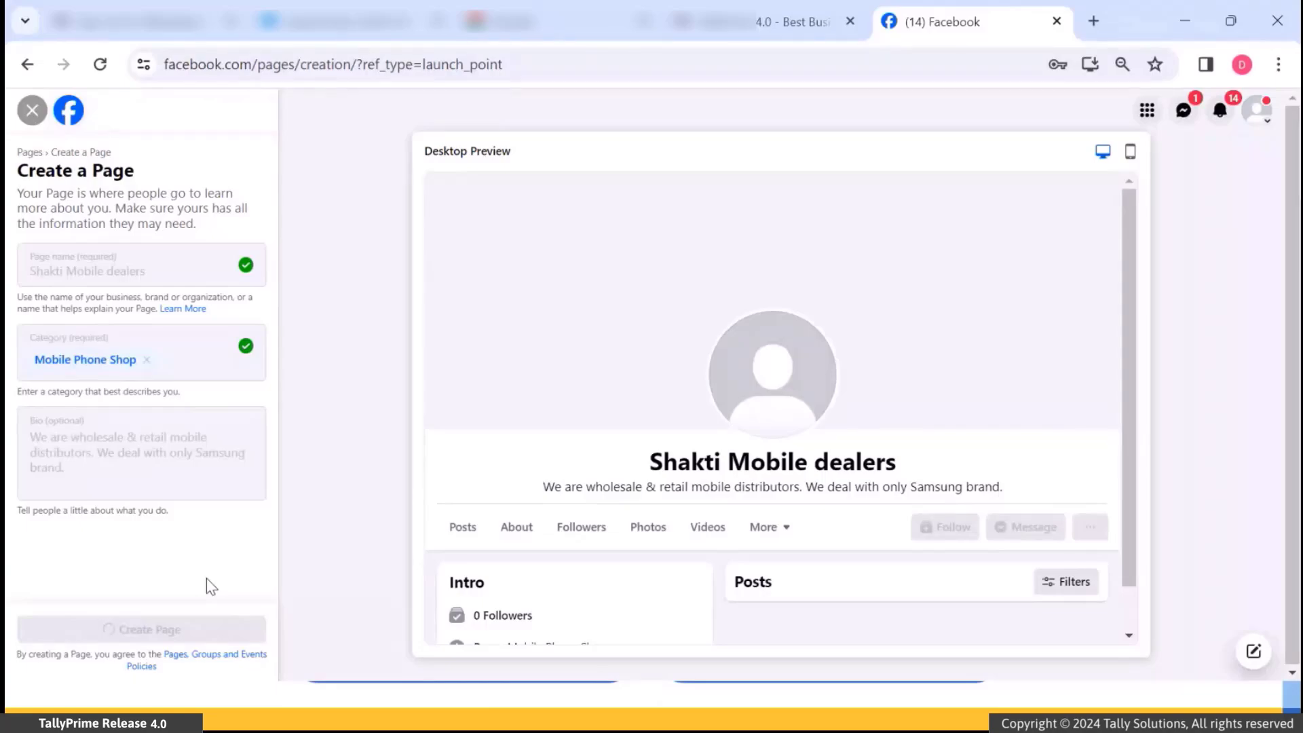
# Step: Enter the +91 phone, email, Bangalore address and ZIP, and set hours to Always open
pyautogui.click(141, 630)
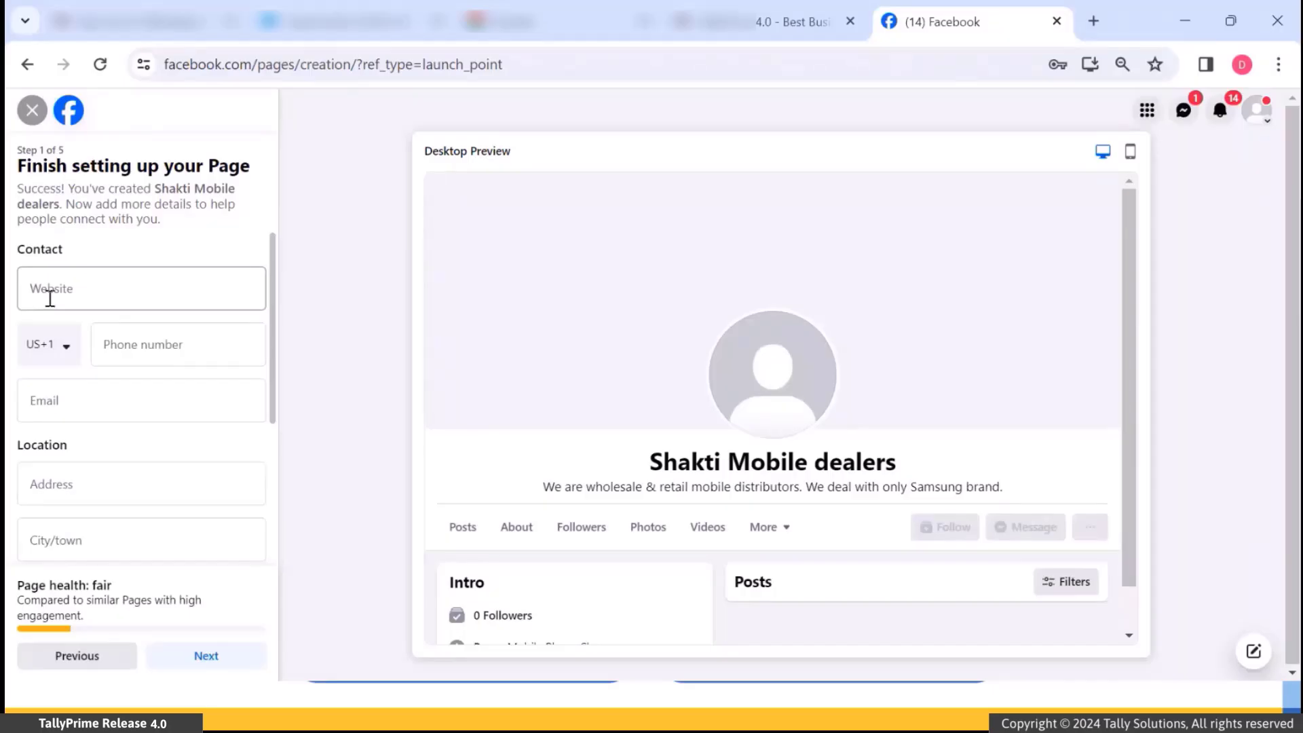
pyautogui.click(45, 344)
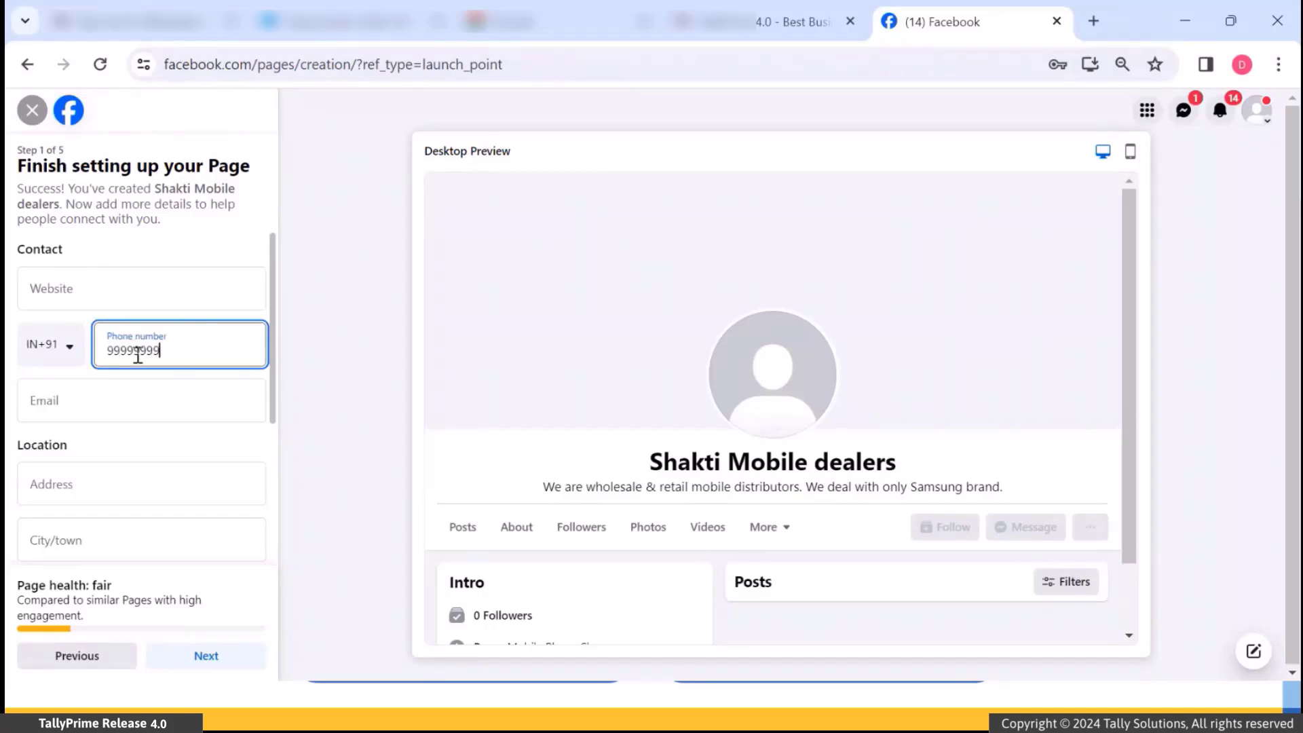
pyautogui.click(140, 399)
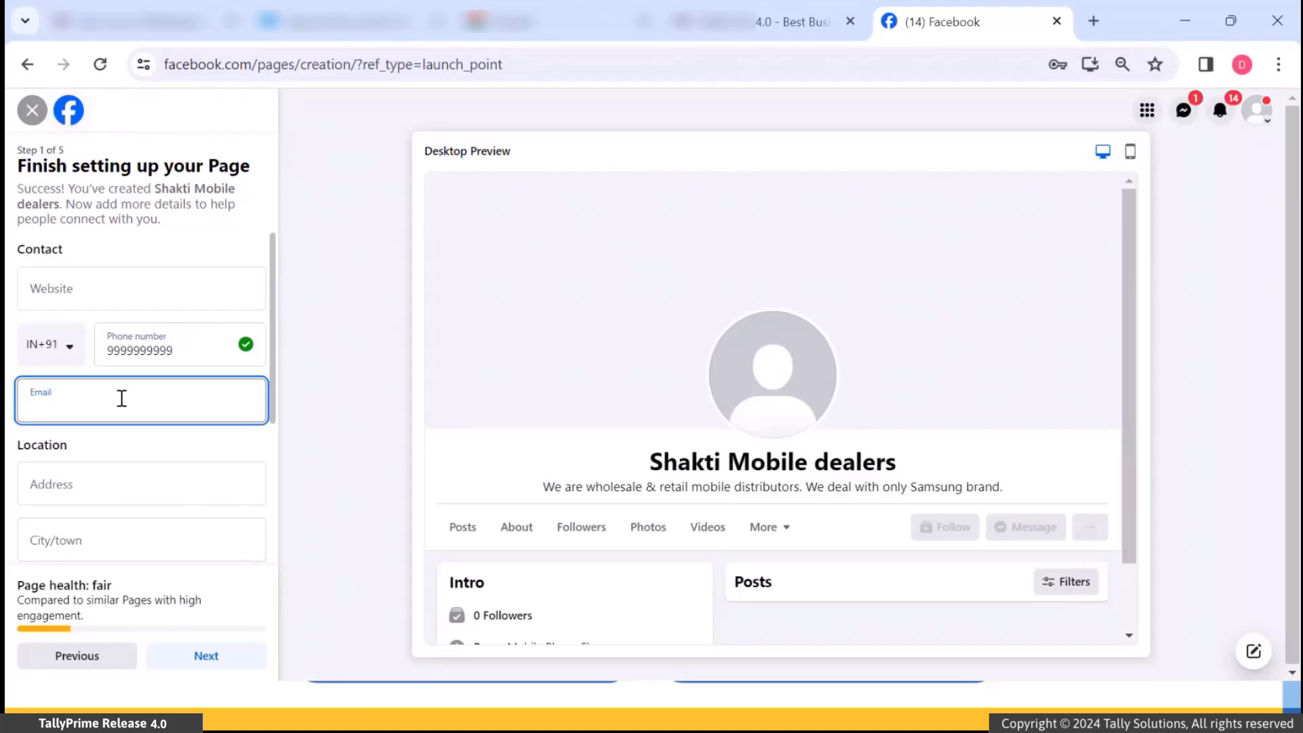
pyautogui.write('sp')
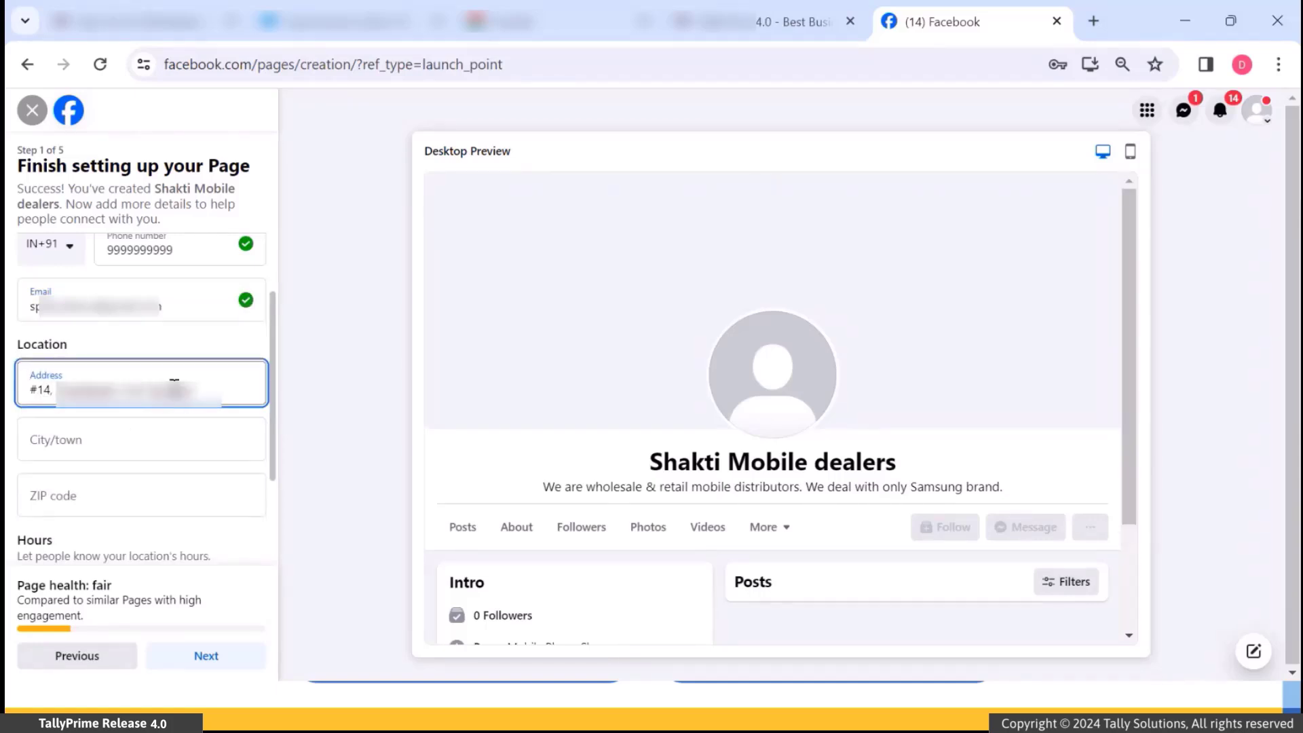
pyautogui.write('560060')
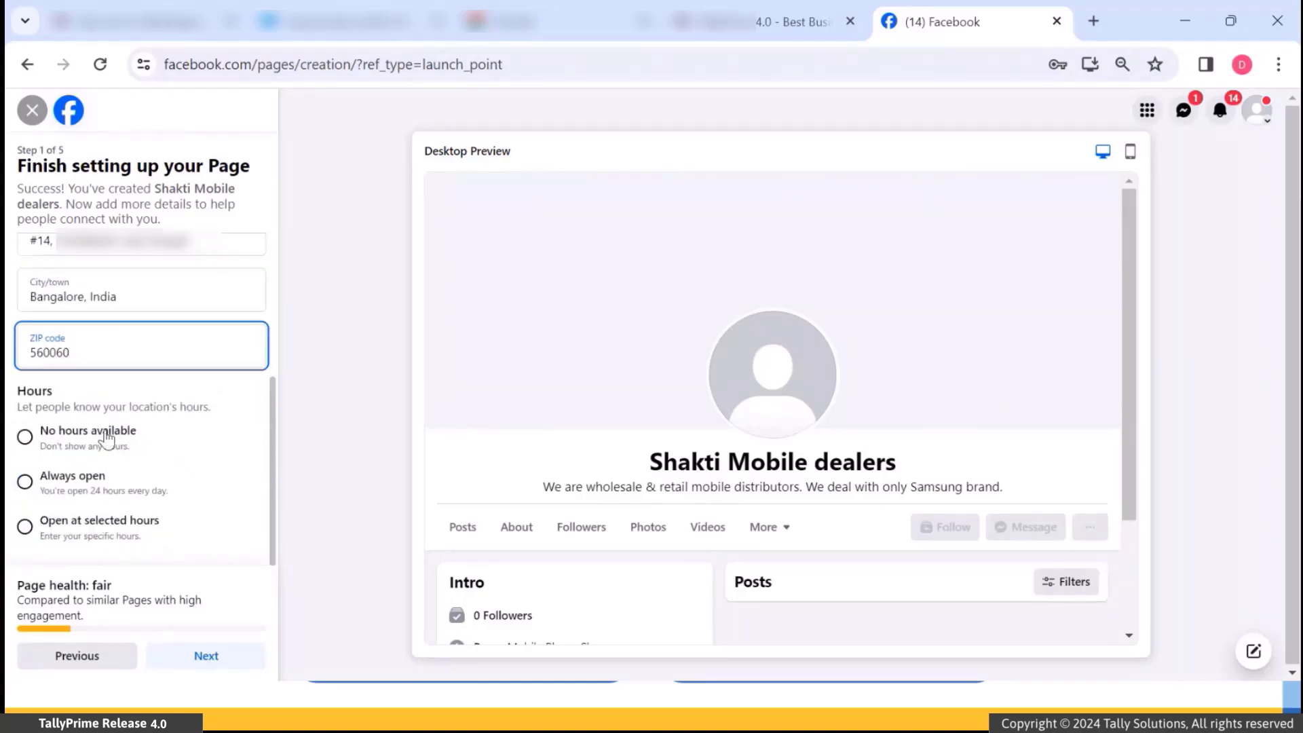
pyautogui.click(26, 481)
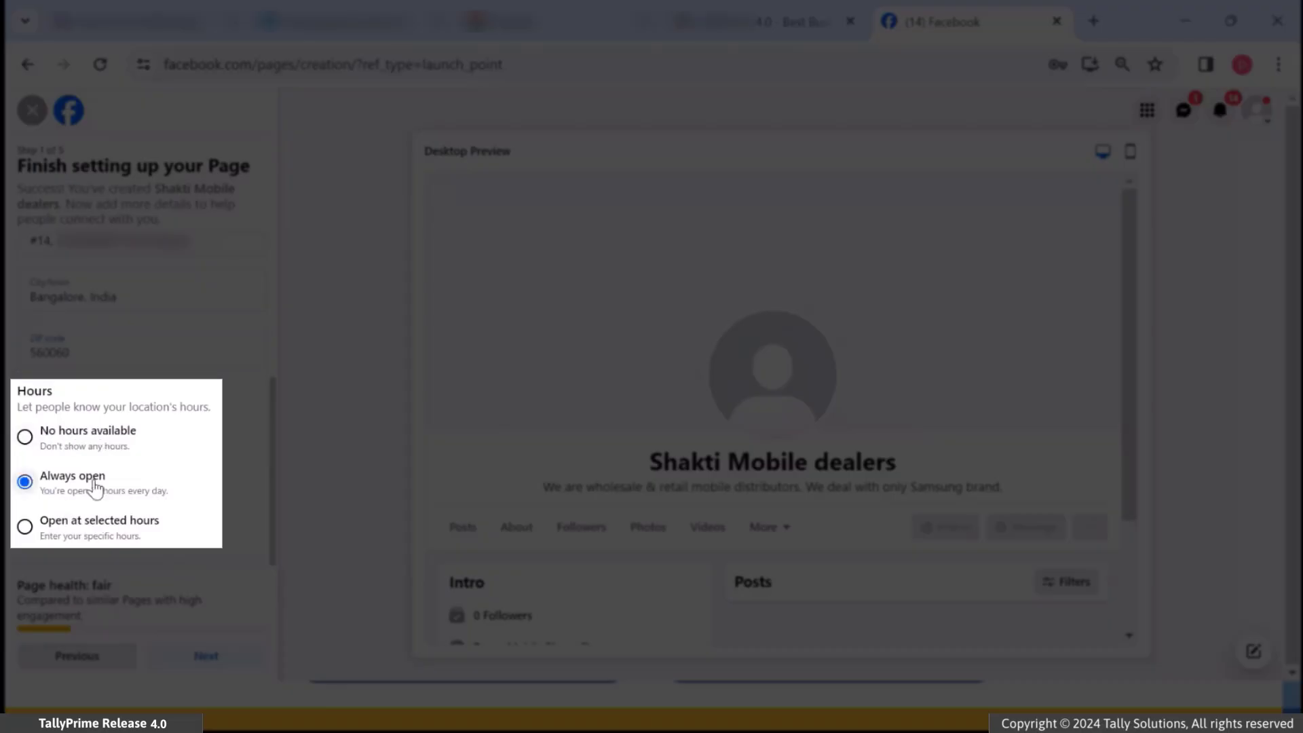
pyautogui.moveTo(148, 526)
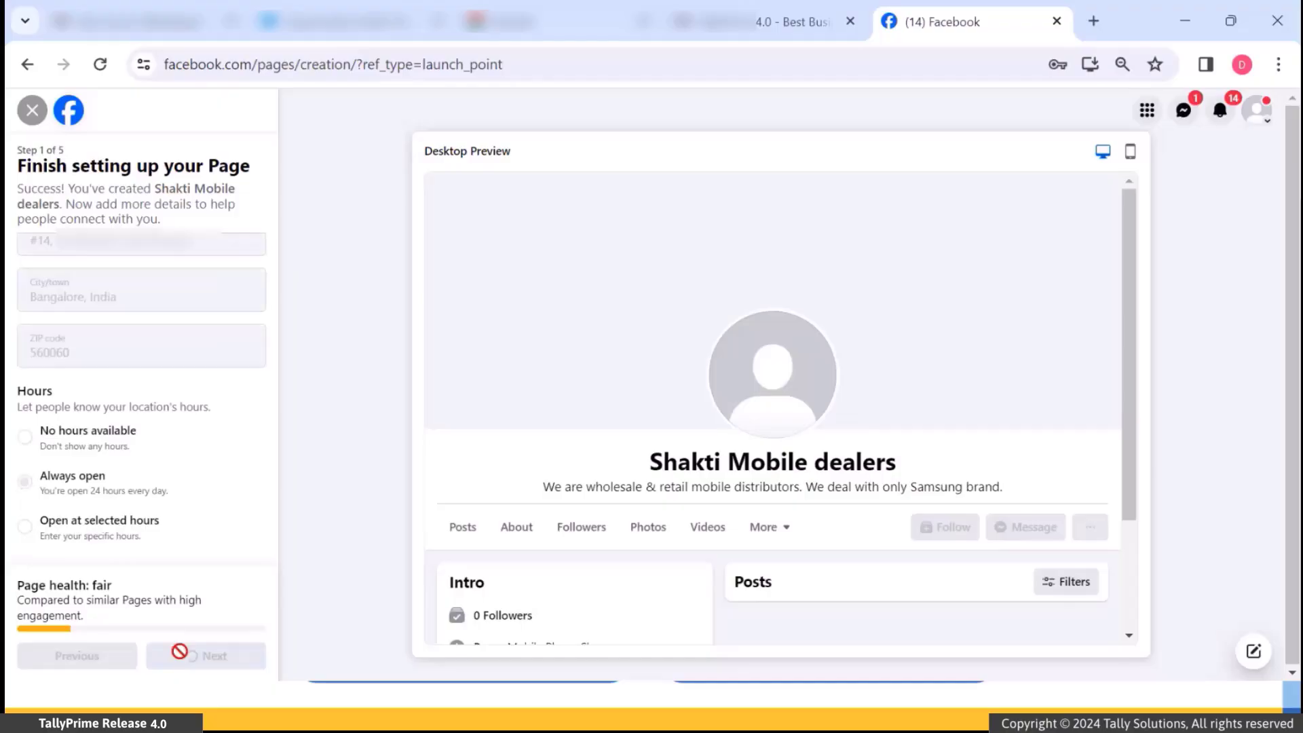
pyautogui.click(204, 656)
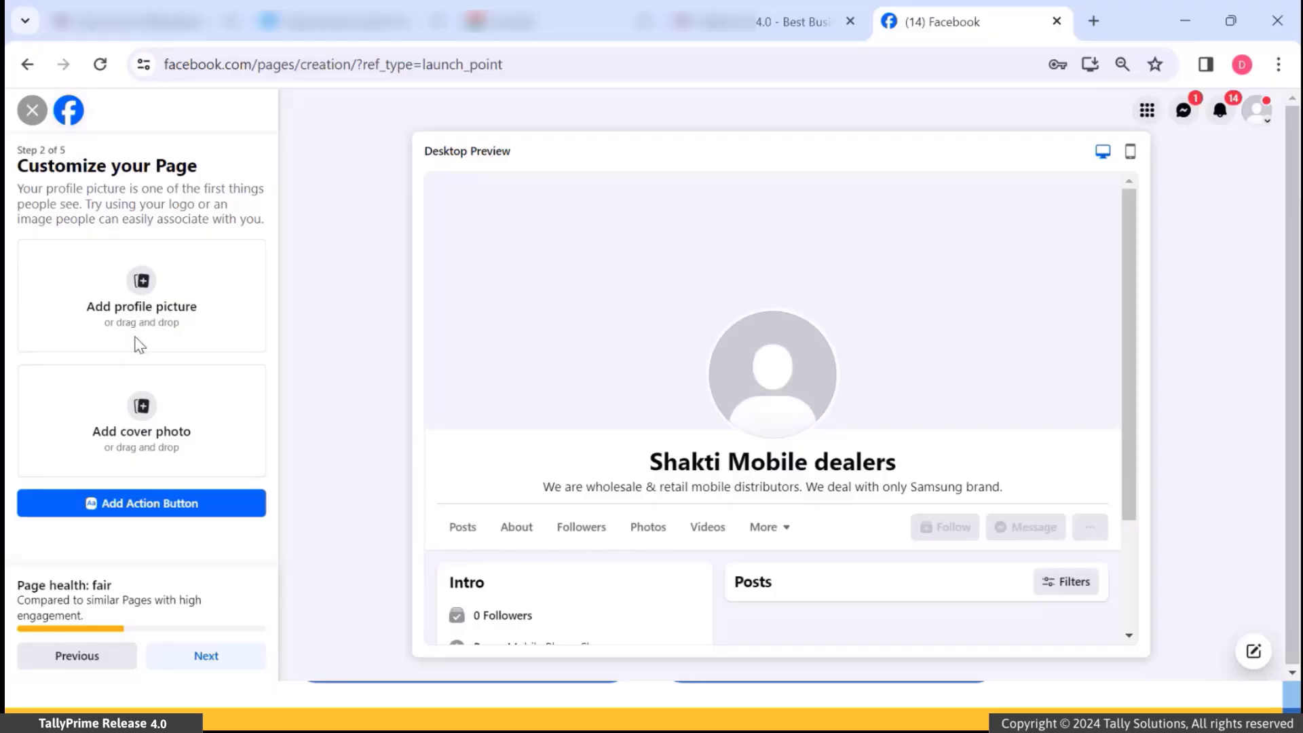
pyautogui.click(140, 294)
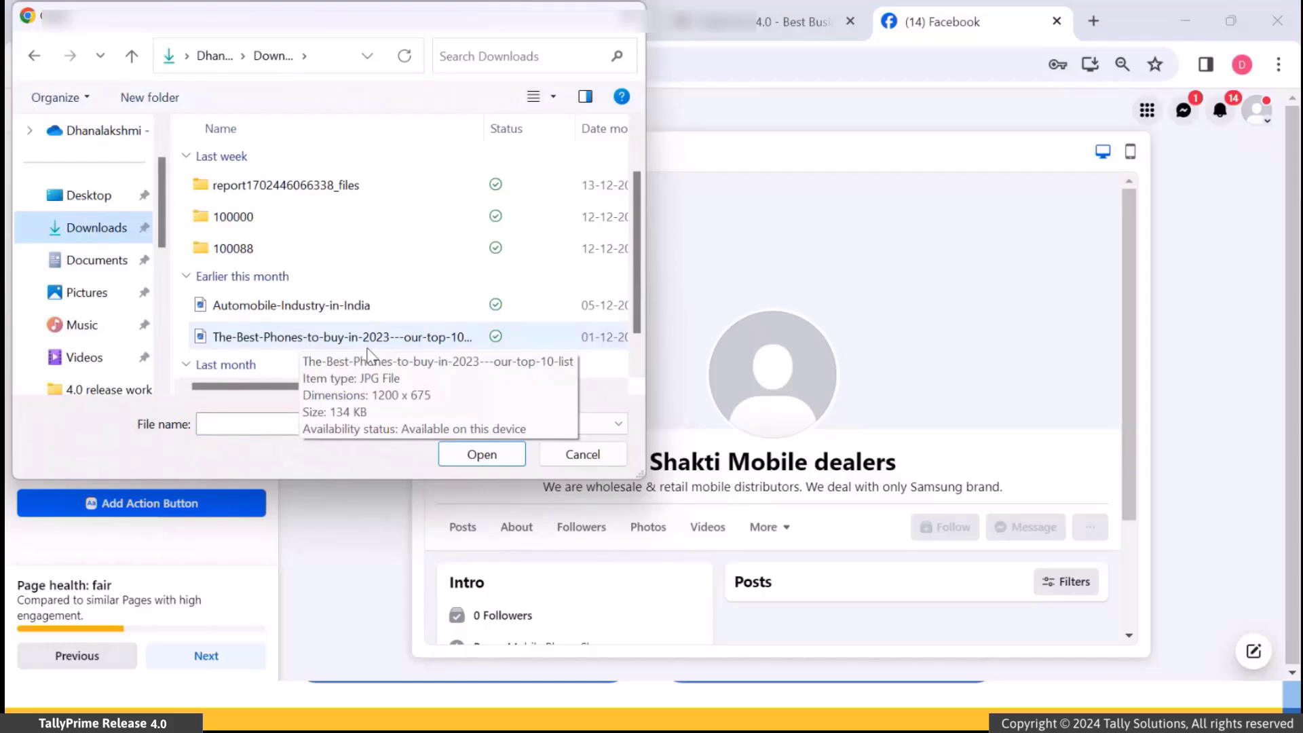
pyautogui.click(480, 454)
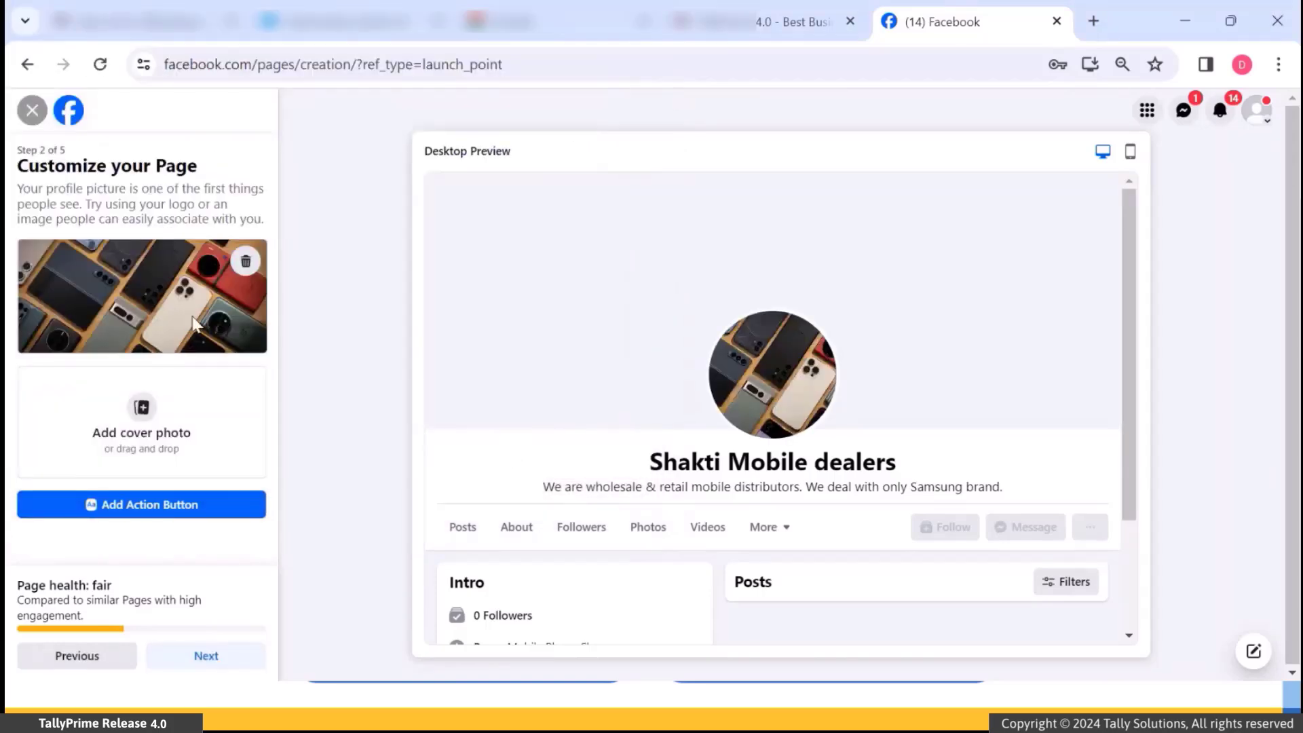
pyautogui.moveTo(164, 315)
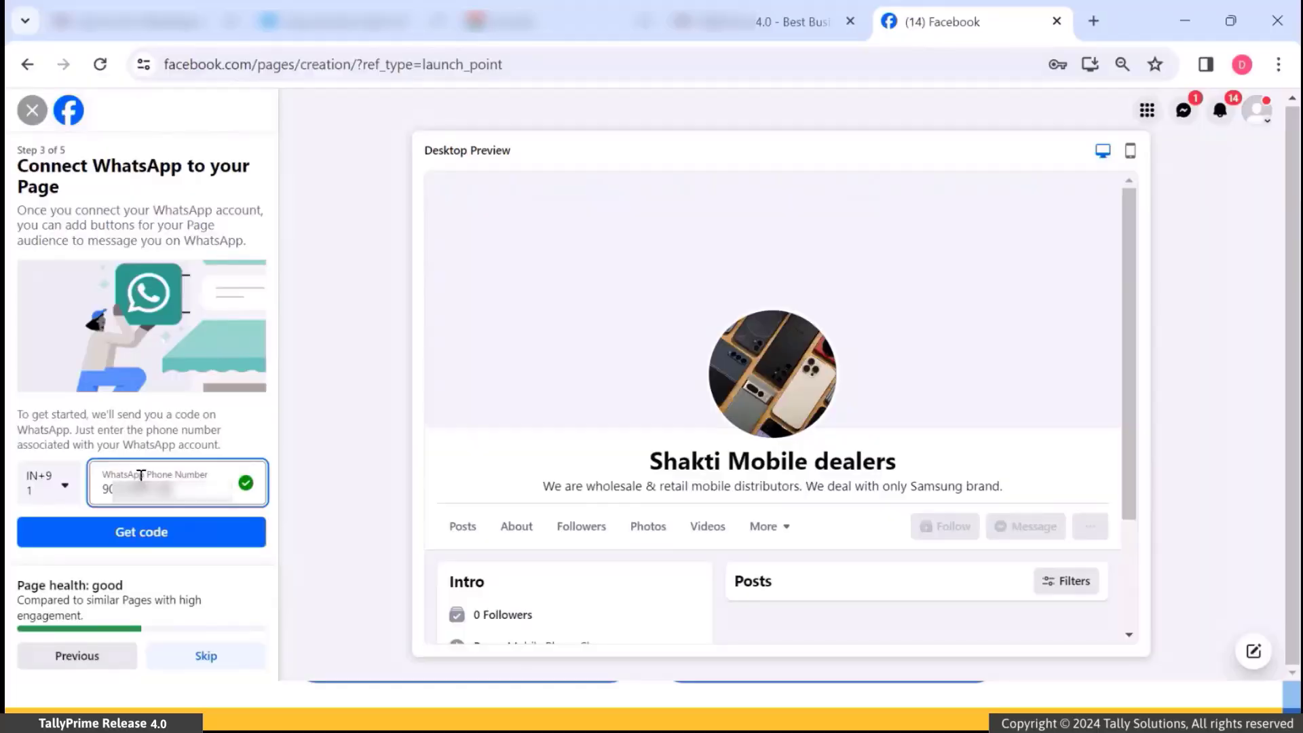
pyautogui.click(141, 532)
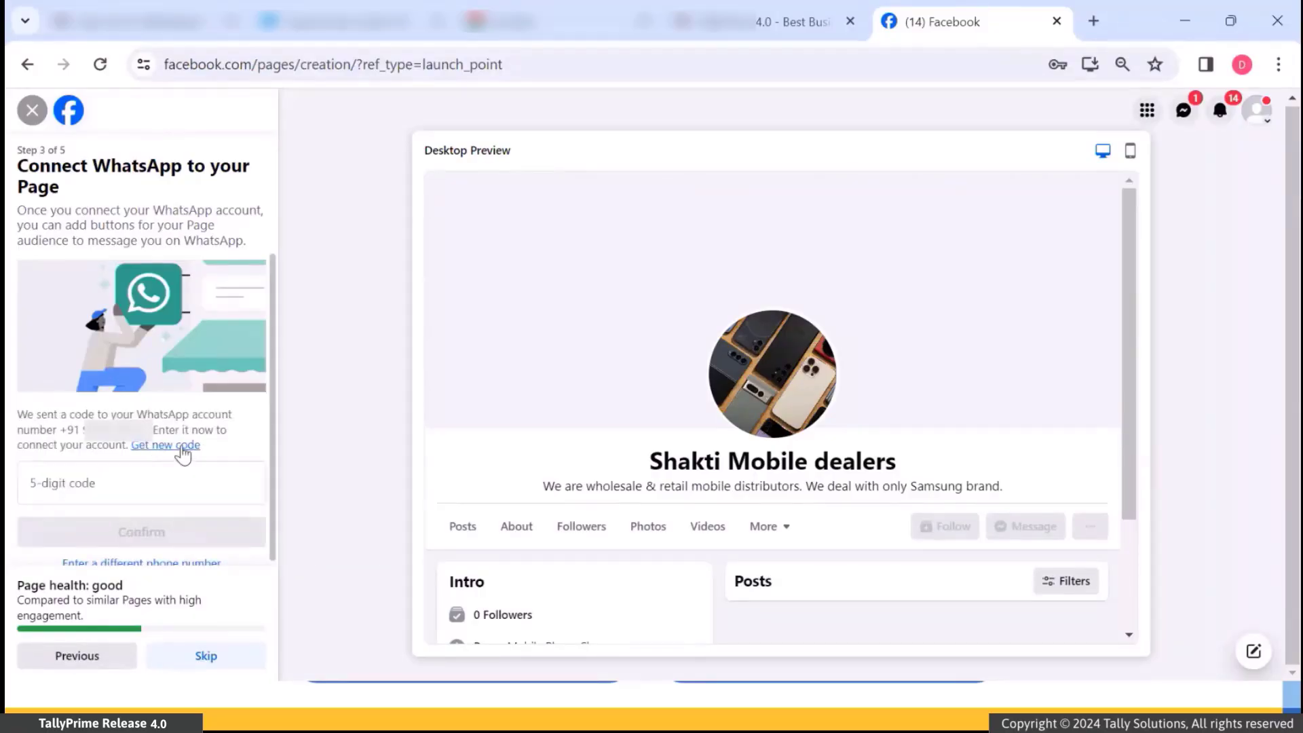
pyautogui.click(140, 483)
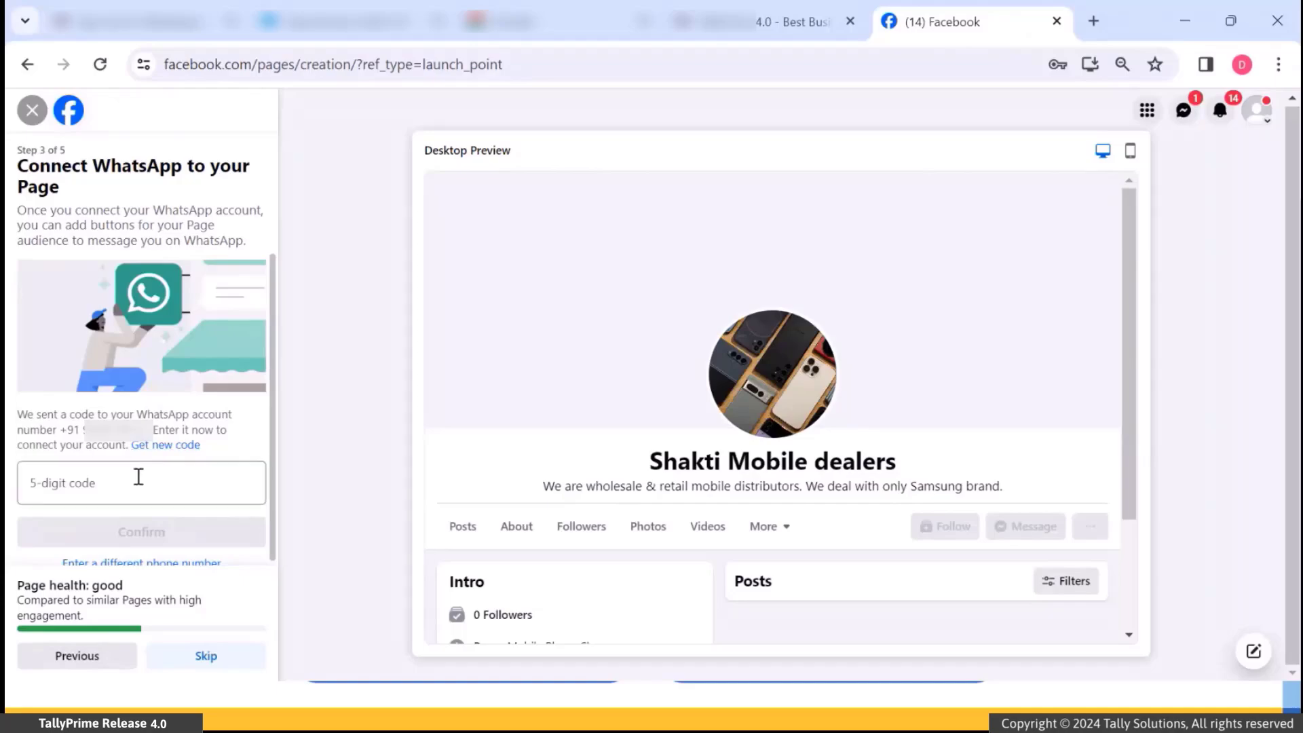
pyautogui.write('22253')
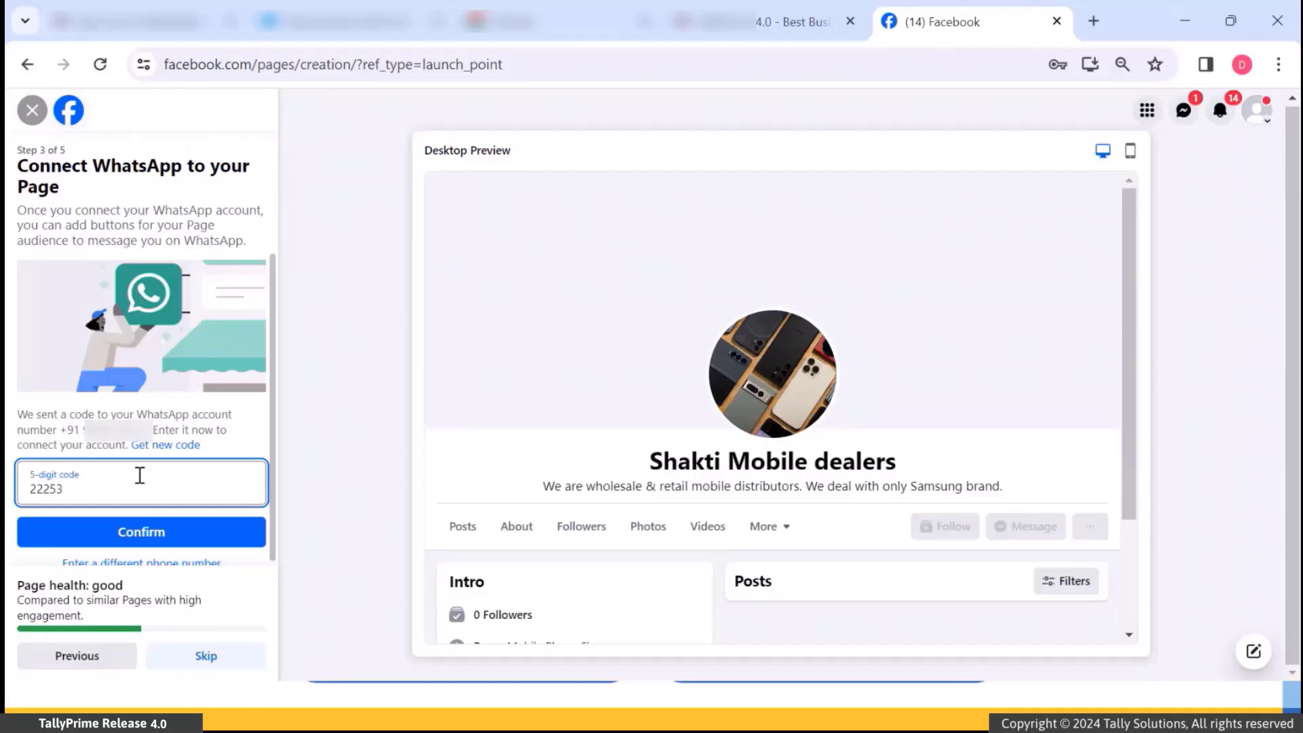
pyautogui.click(140, 533)
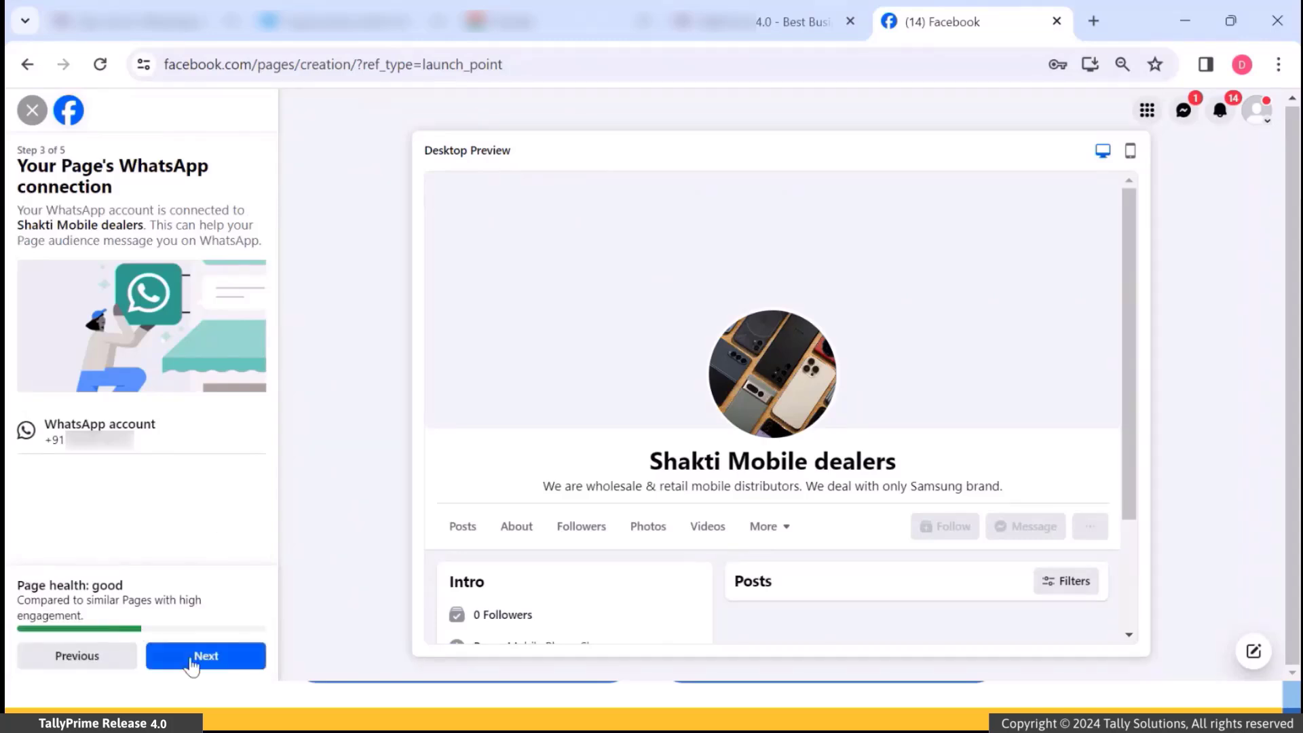
pyautogui.click(205, 656)
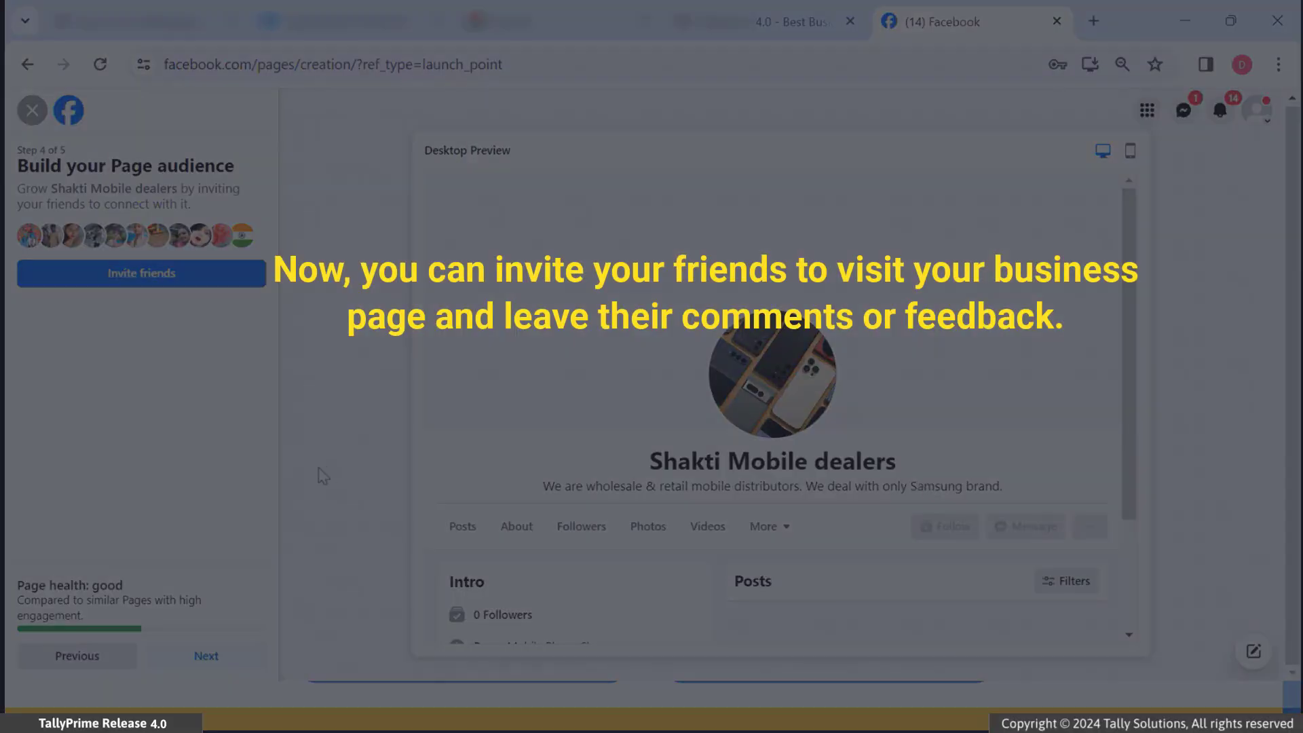
pyautogui.moveTo(168, 487)
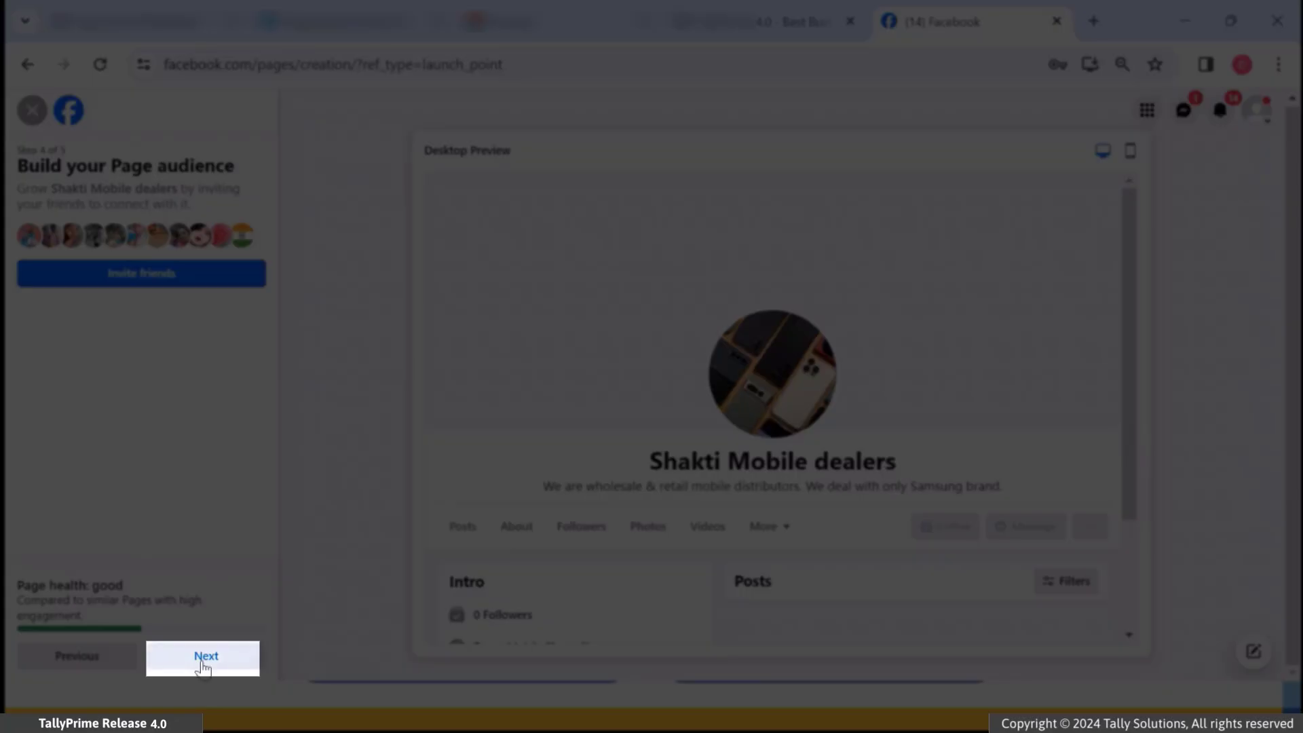
# Step: Skip inviting friends and finish the wizard to land on the live Page
pyautogui.click(205, 656)
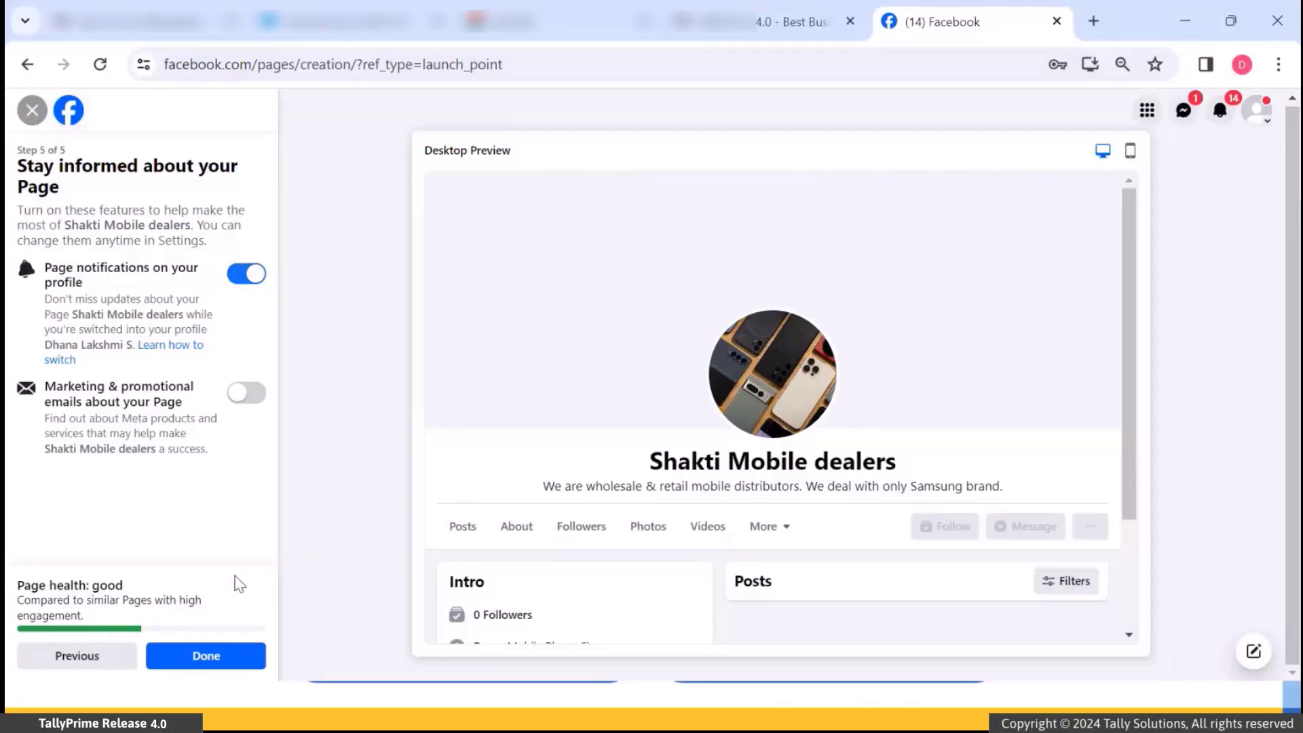
pyautogui.click(205, 656)
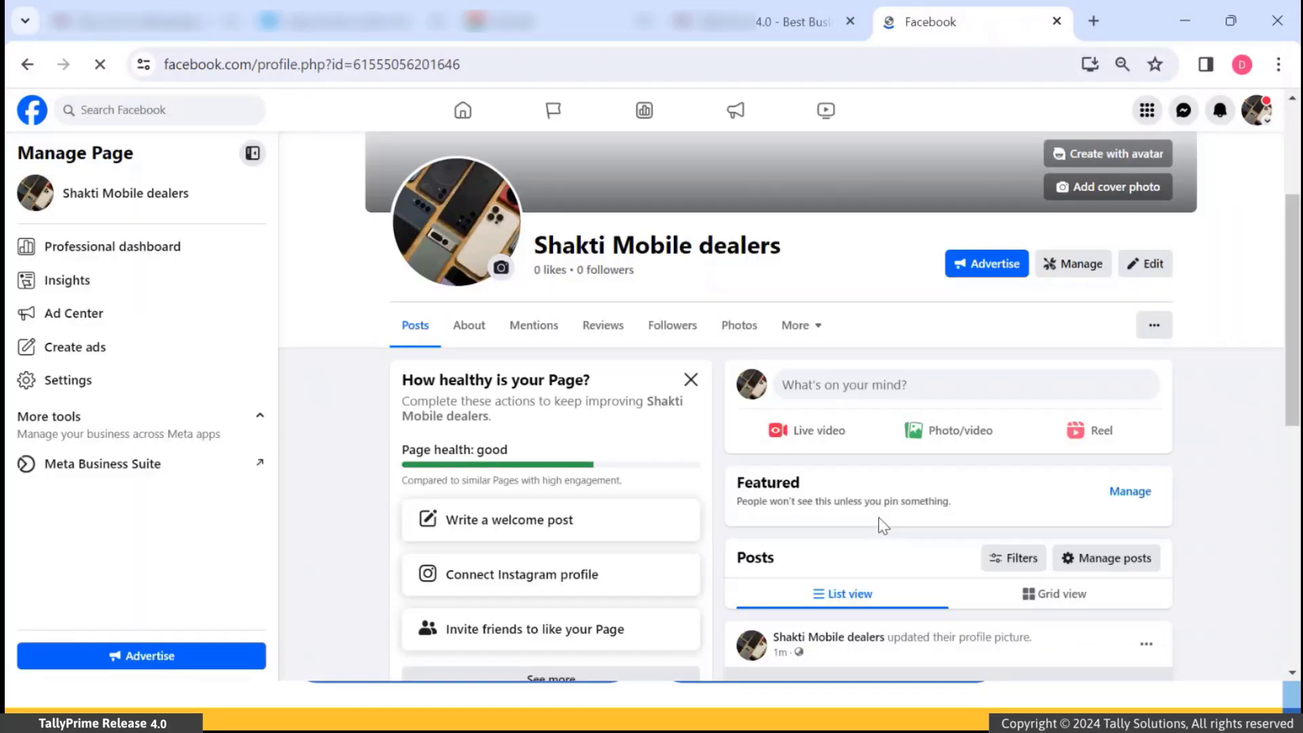